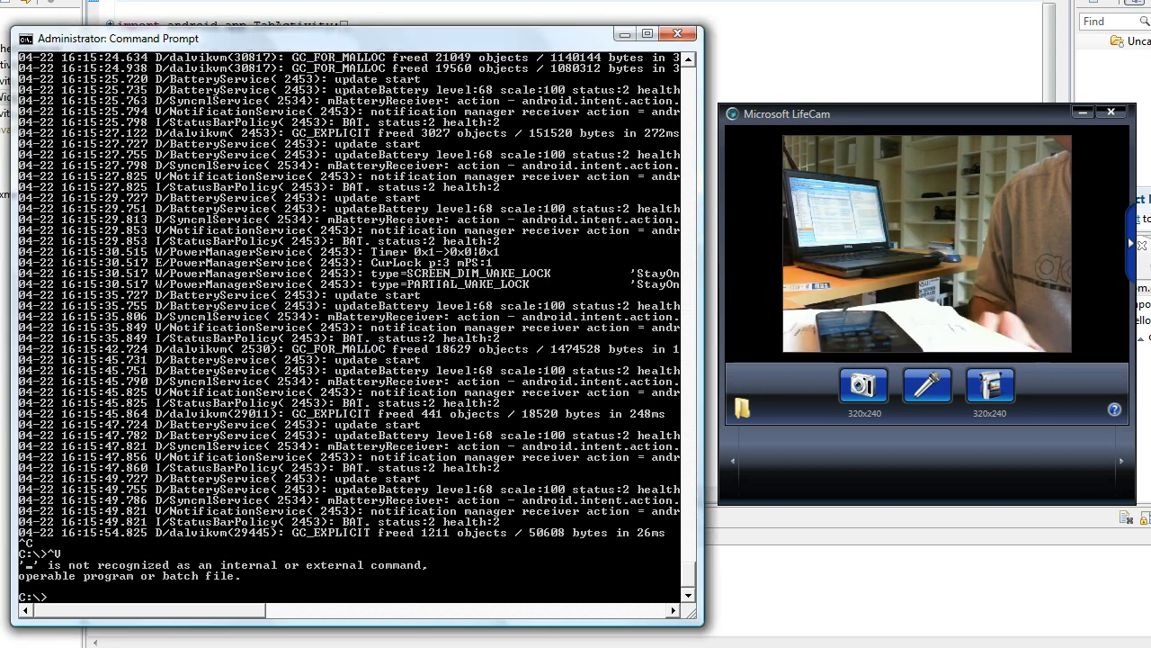
text(adb)
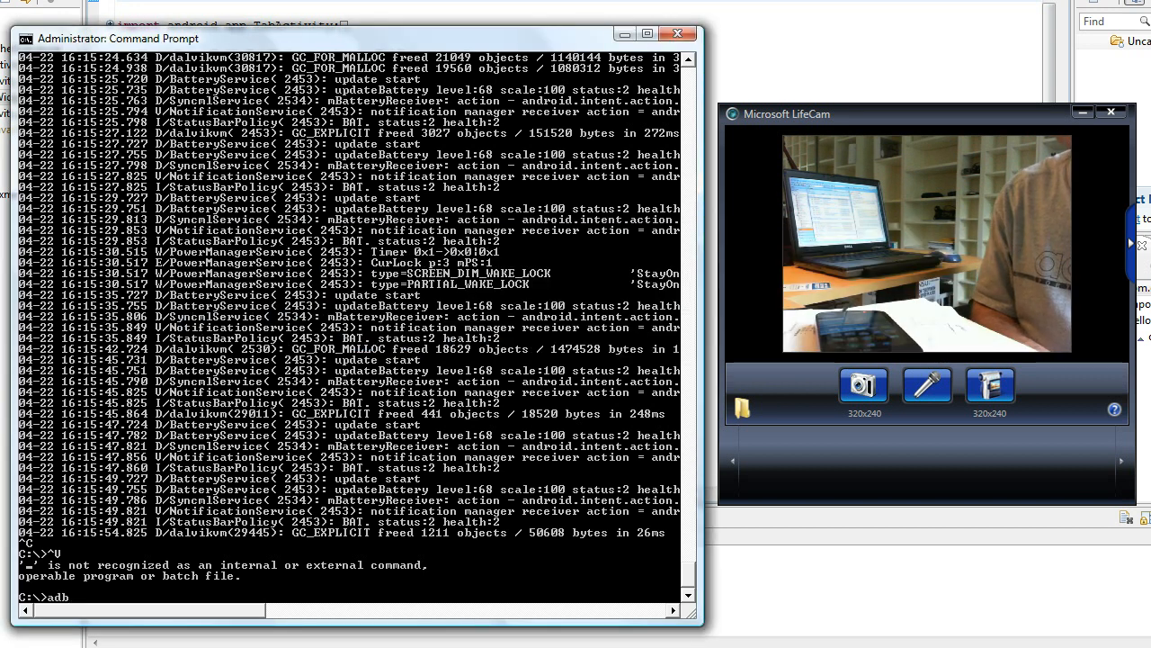
text(logcat -c)
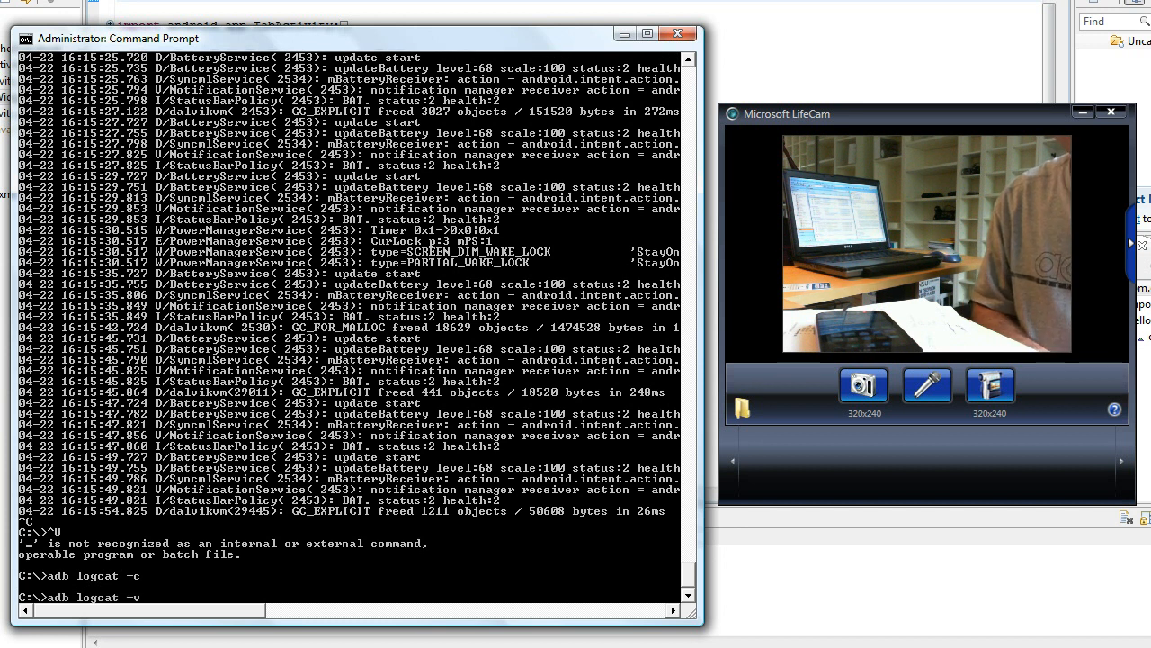
text(time)
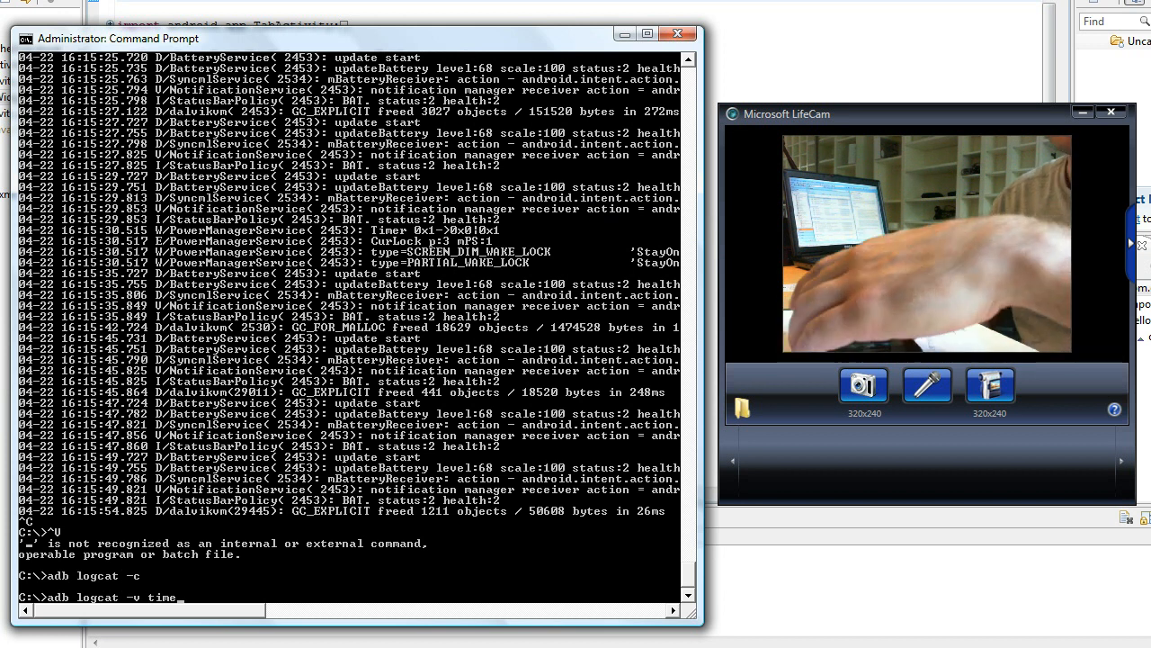